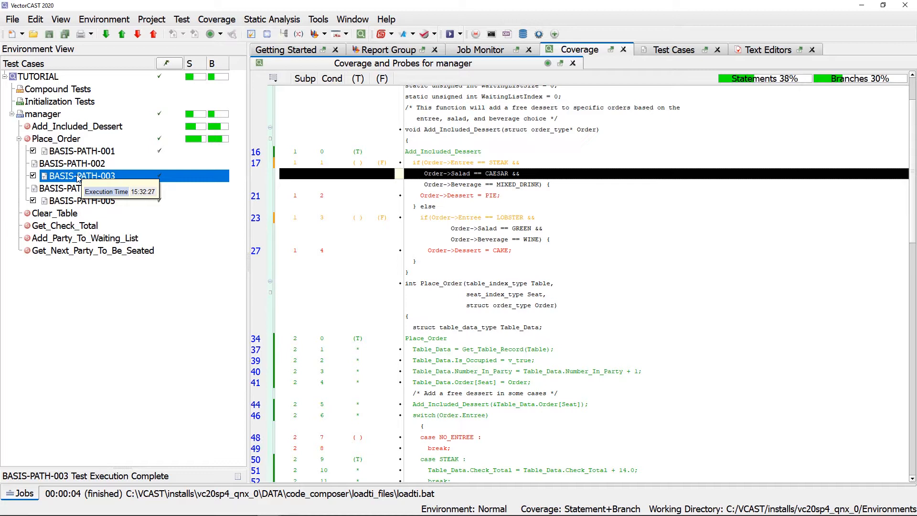
Step: Execute BASIS-PATH-003 with debug and without coverage from its context menu
right_click(83, 176)
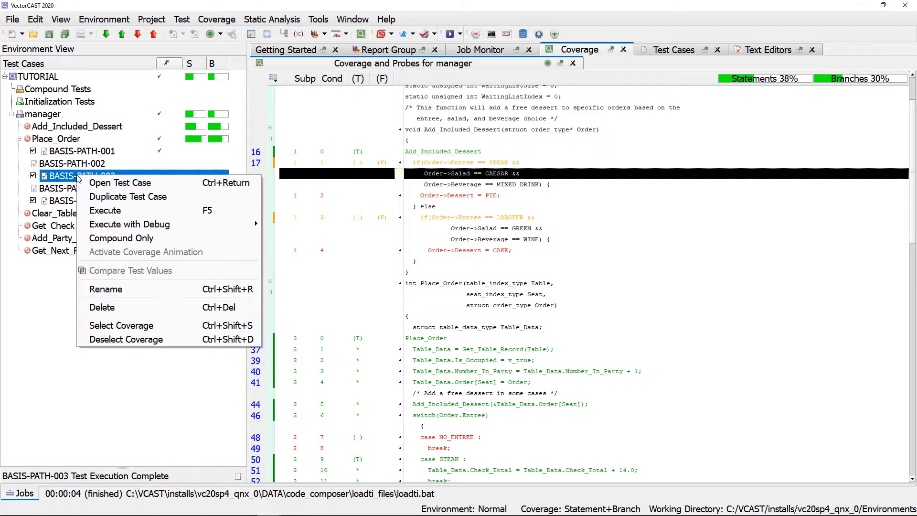
mouse_move(129, 224)
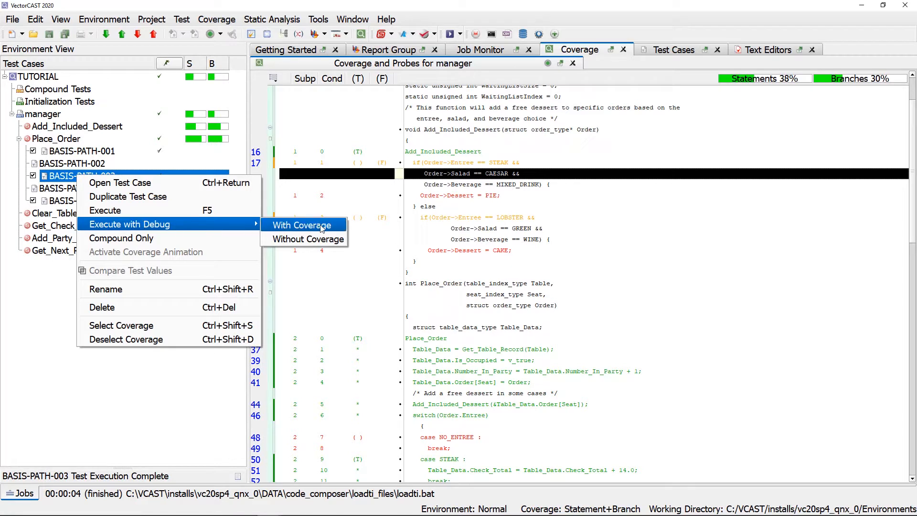
mouse_move(303, 239)
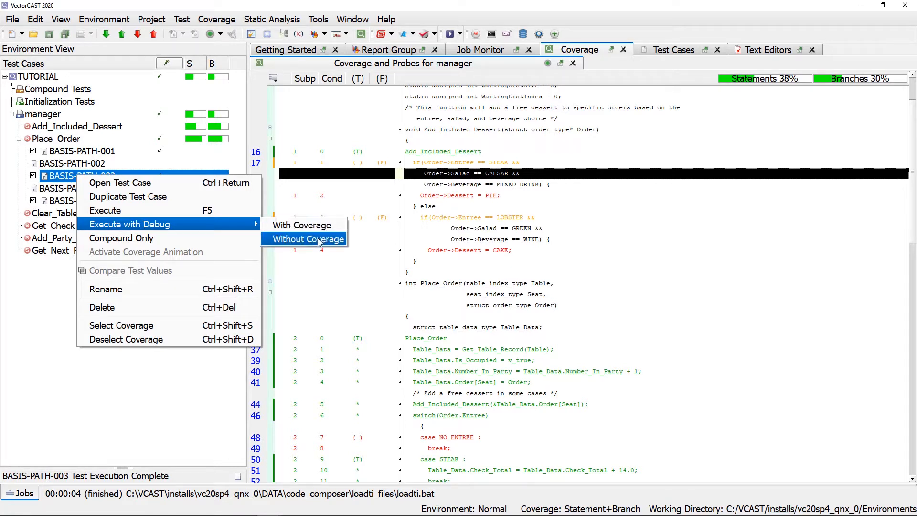
mouse_move(301, 224)
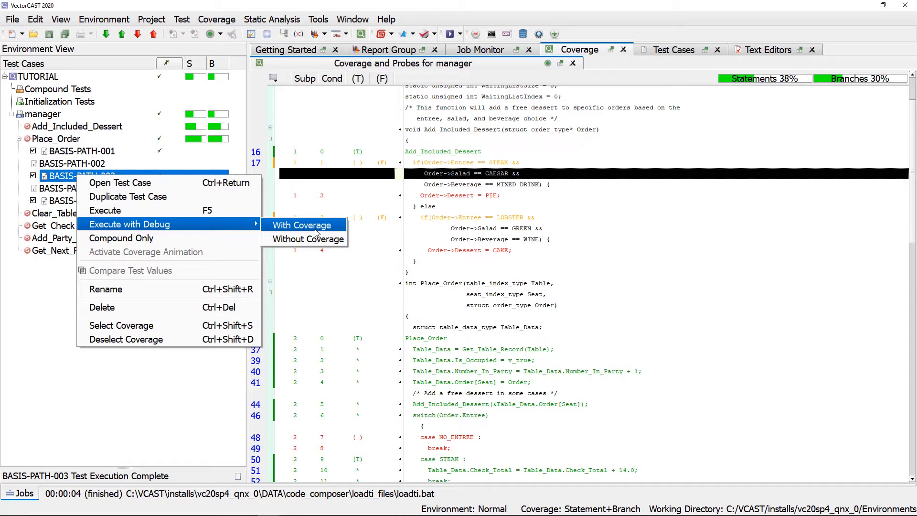
mouse_move(302, 239)
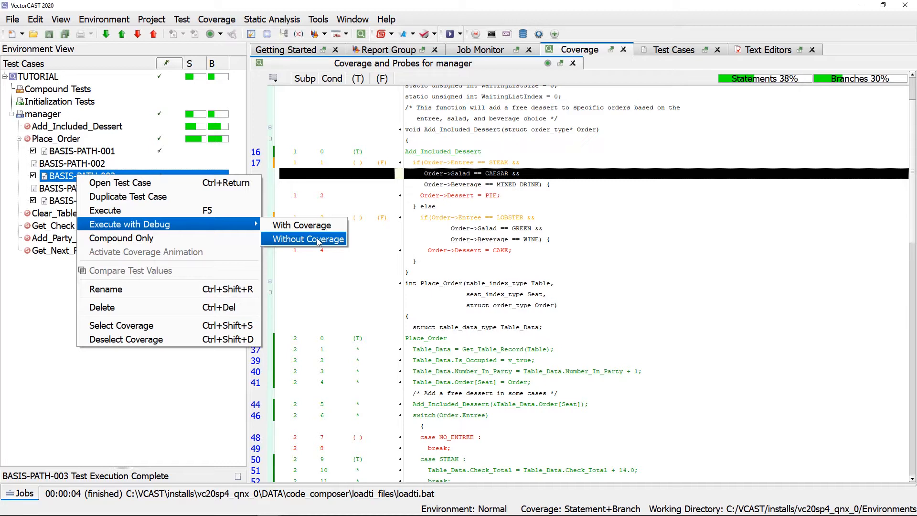
click(307, 239)
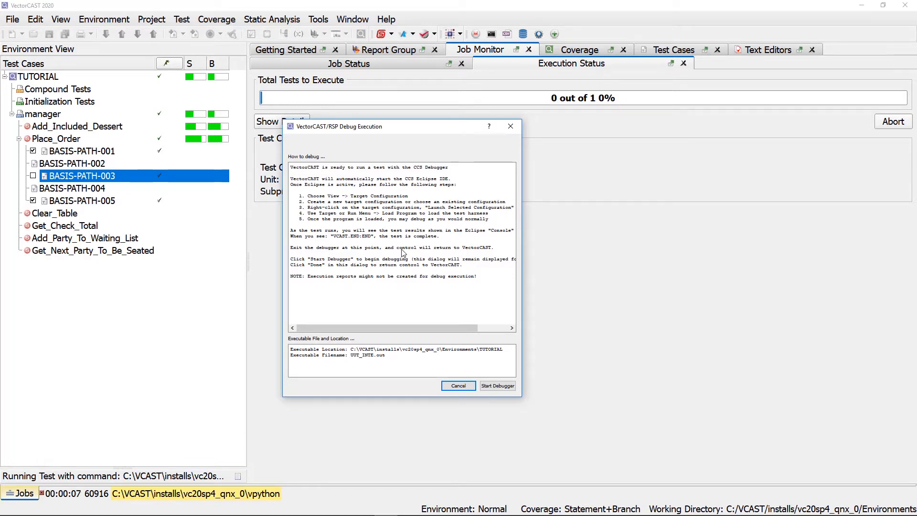
mouse_move(383, 360)
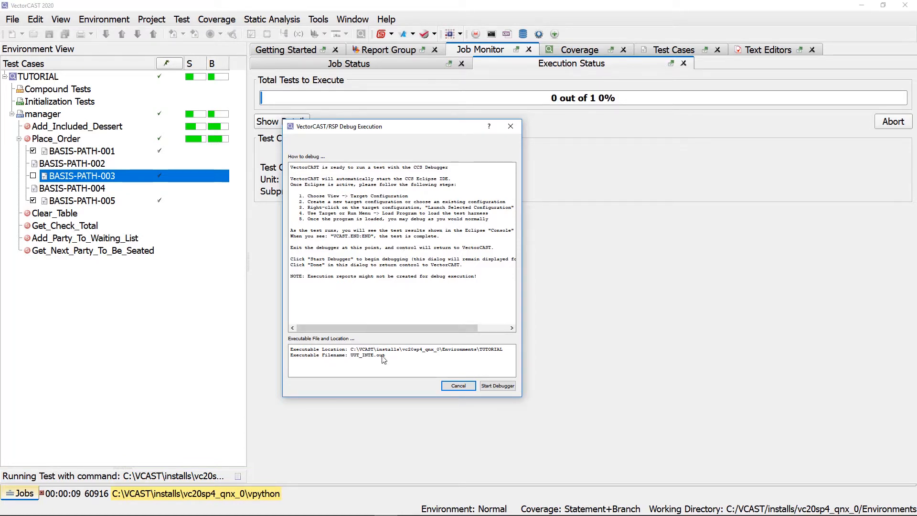
Step: Select the UUT_INTE.out executable name in the debug dialog and start the CCS debugger
double_click(367, 355)
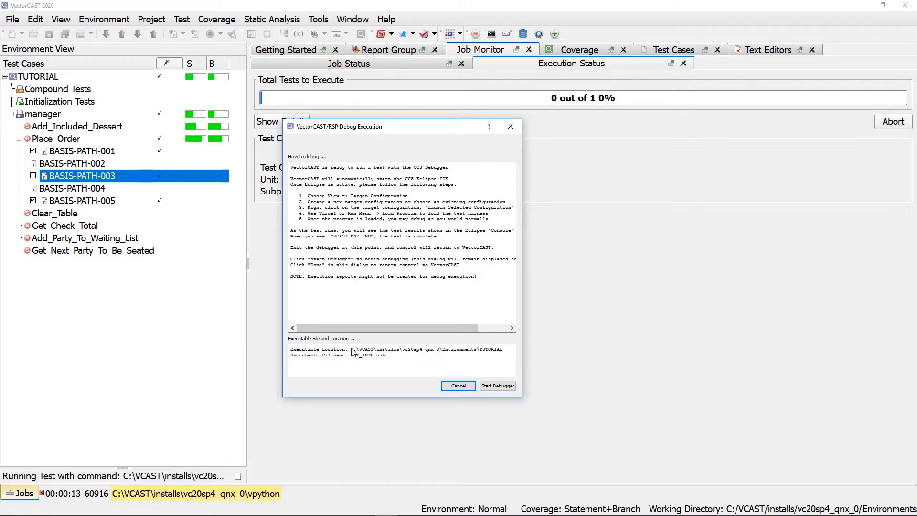
drag(351, 350, 503, 350)
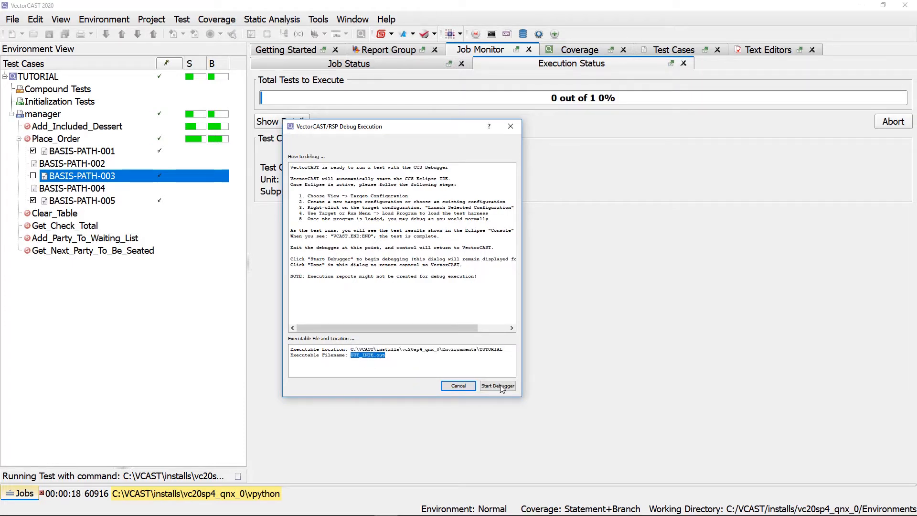
click(497, 385)
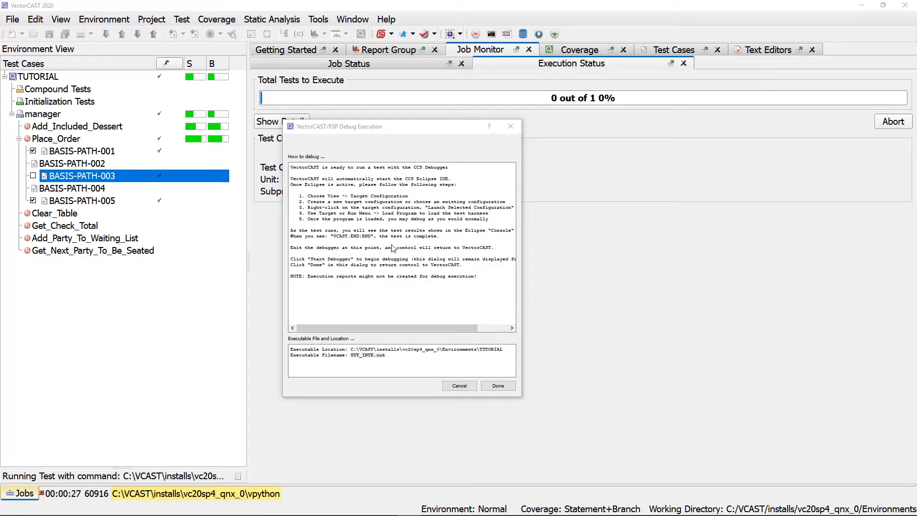
double_click(366, 355)
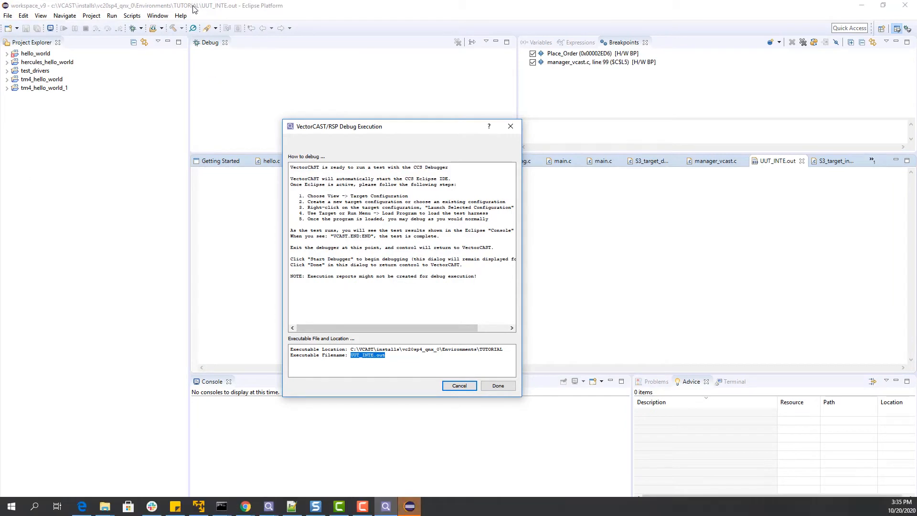
Step: Bring the CCS workspace forward and select tm4_hello_world_1 as the active project
click(497, 385)
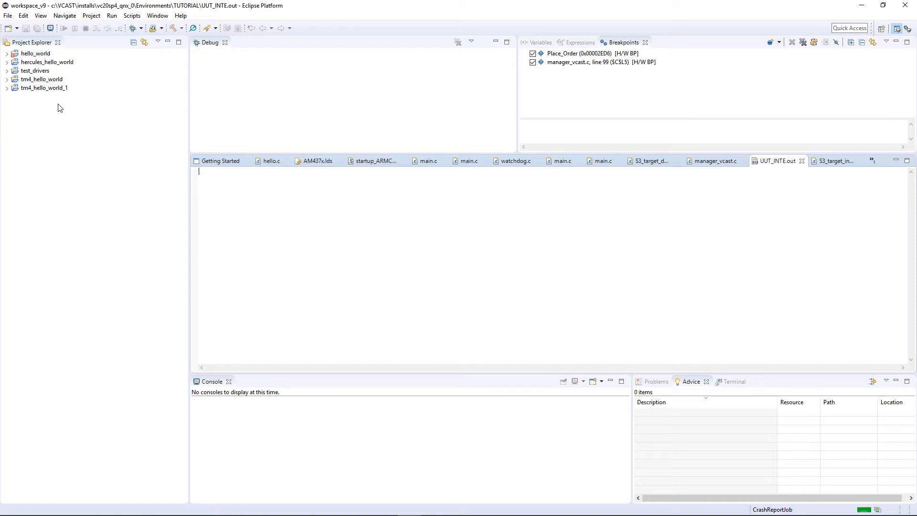
mouse_move(66, 150)
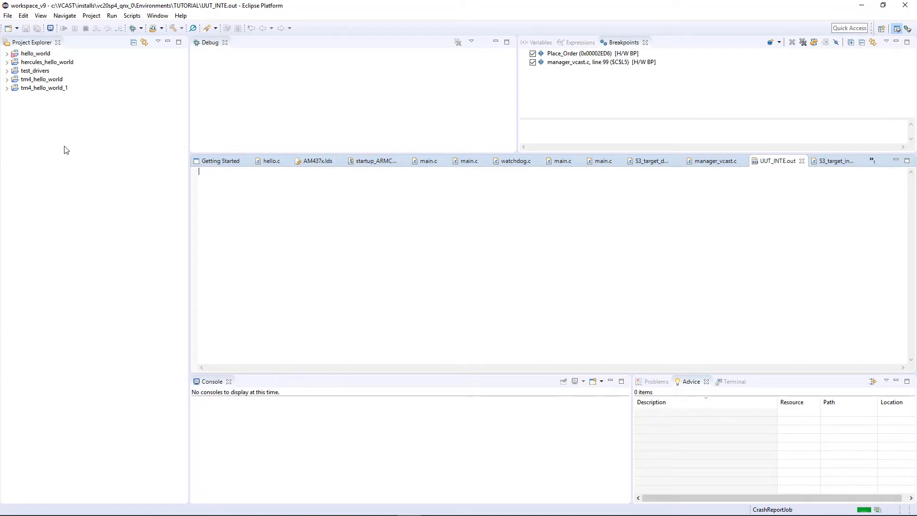
click(47, 88)
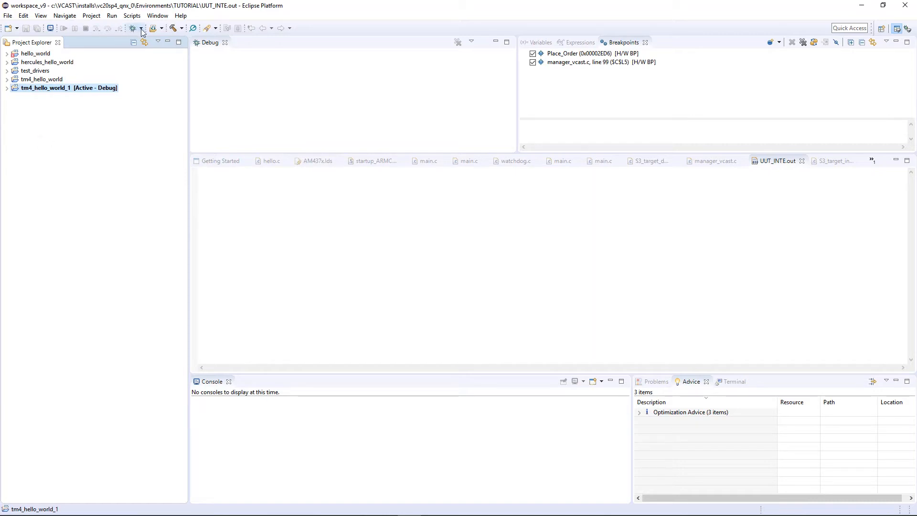
Step: Duplicate the tm4_hello_world_1 debug configuration and begin renaming it to vcast_debug
click(143, 28)
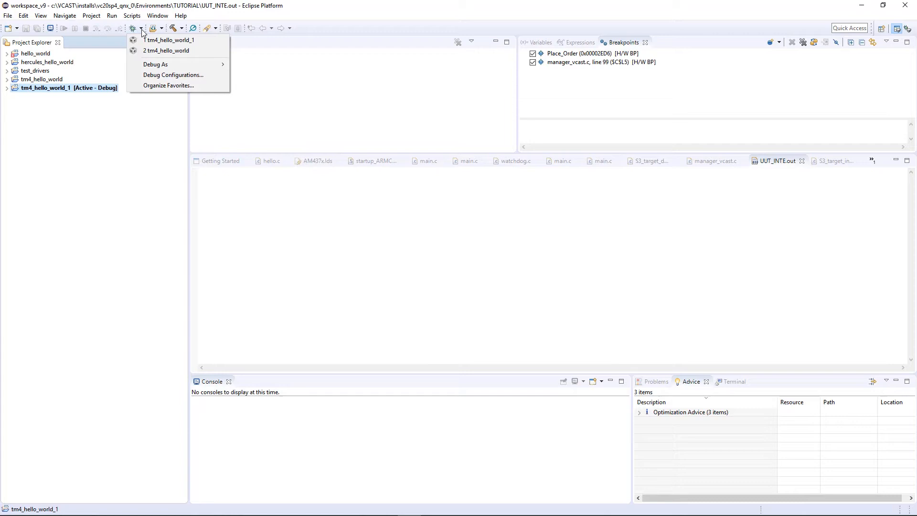
mouse_move(173, 75)
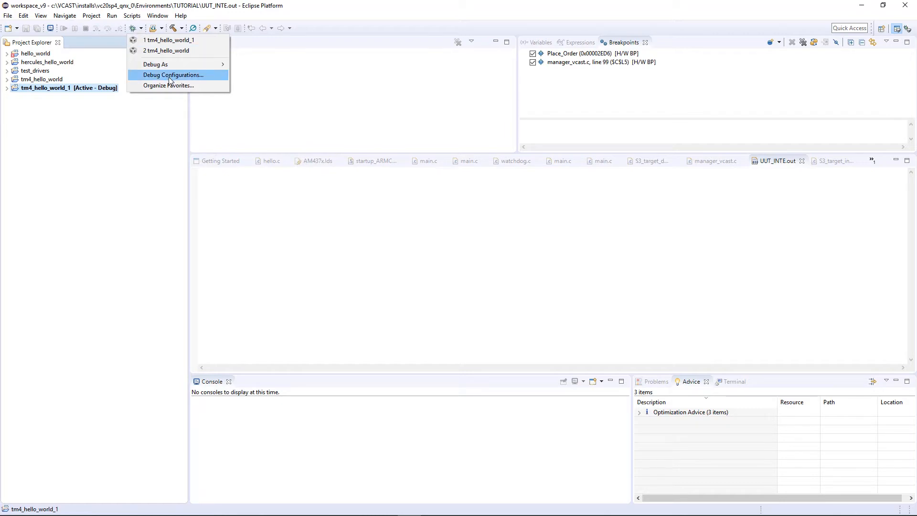
click(172, 75)
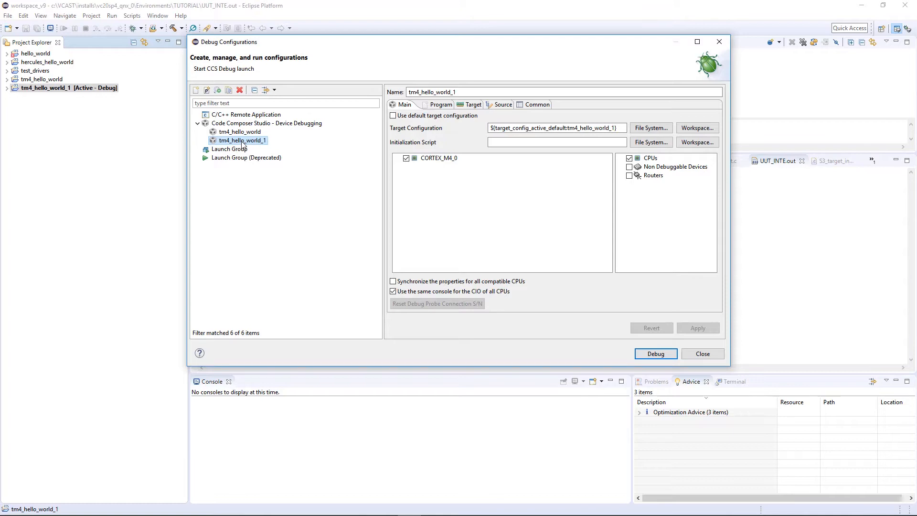
right_click(240, 140)
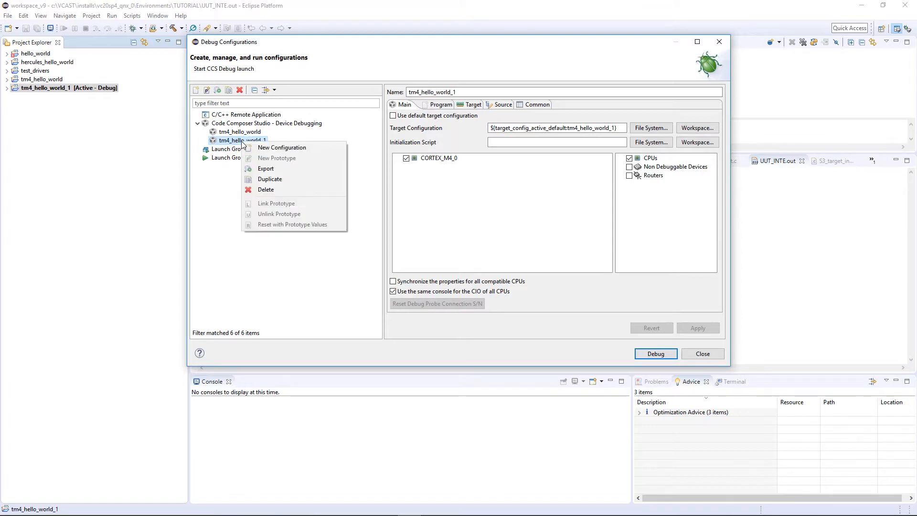
click(270, 261)
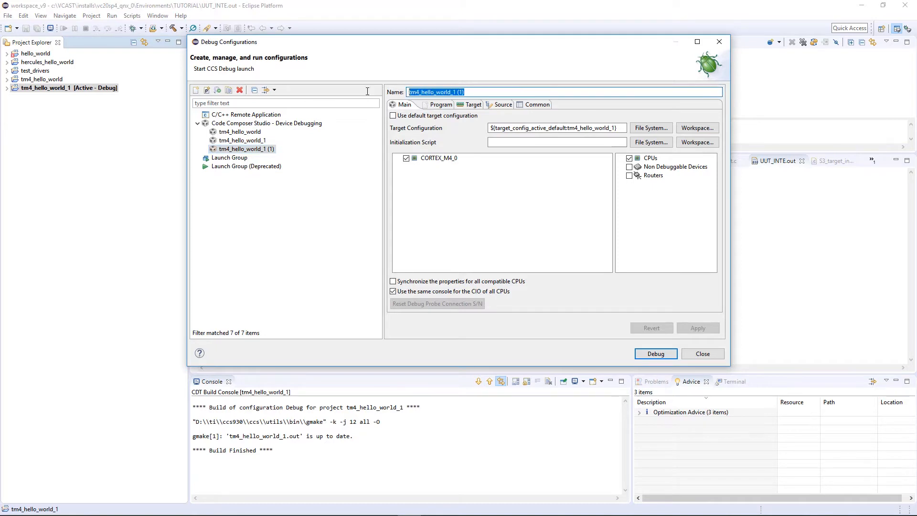
text(vcast_debug)
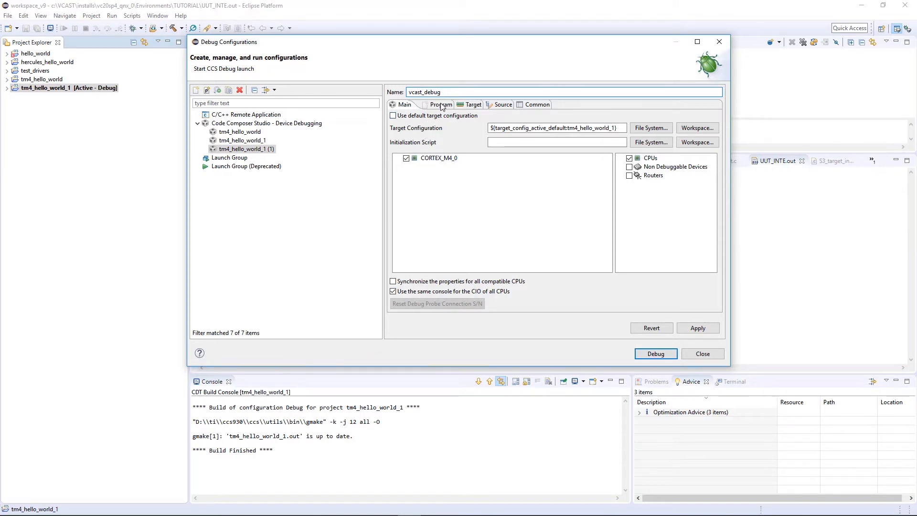
Step: Set vcast_debug's Program to the TUTORIAL folder path plus UUT_INTE.out and apply
click(437, 105)
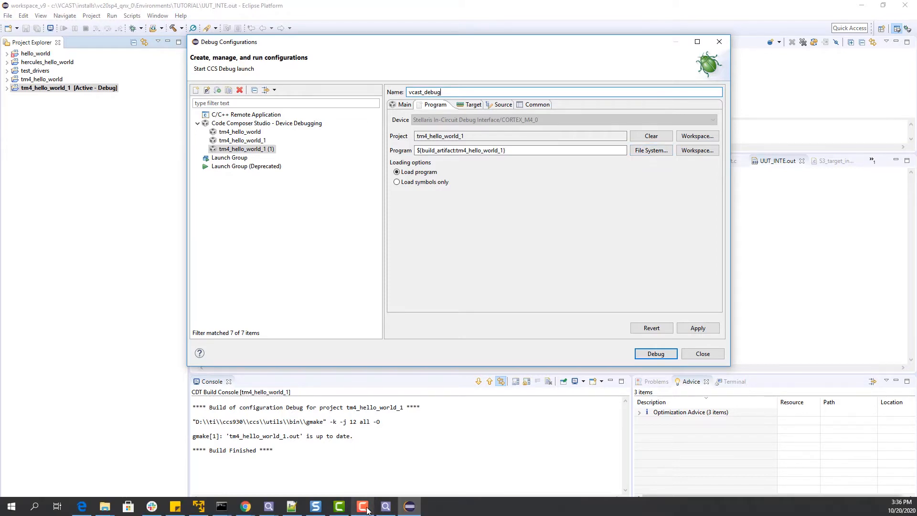
click(655, 353)
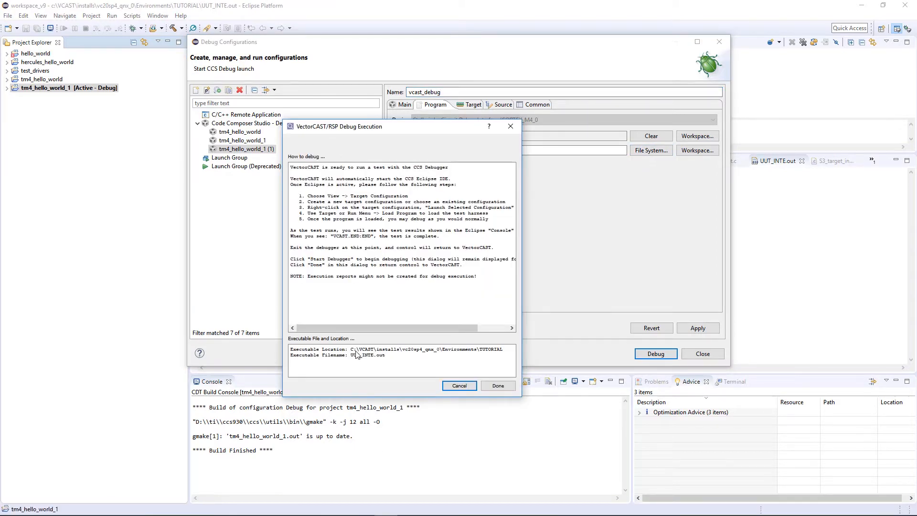
drag(352, 349, 502, 350)
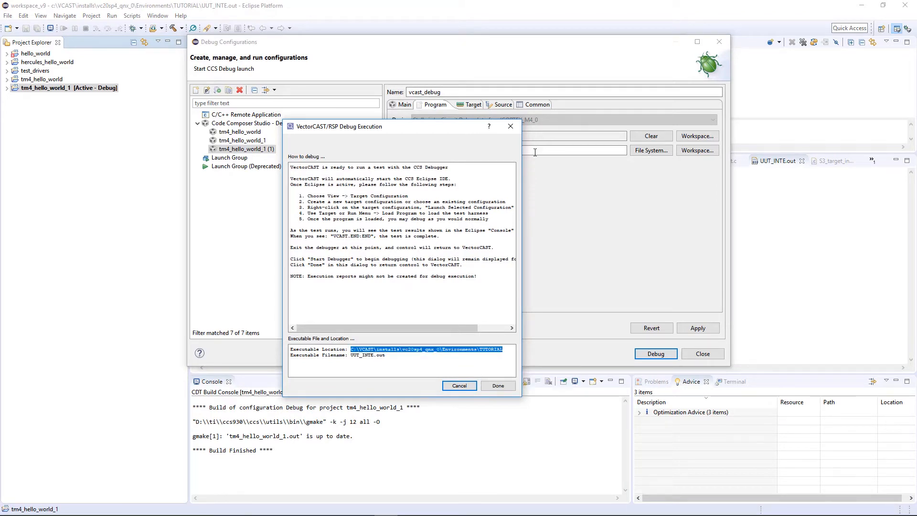
click(496, 385)
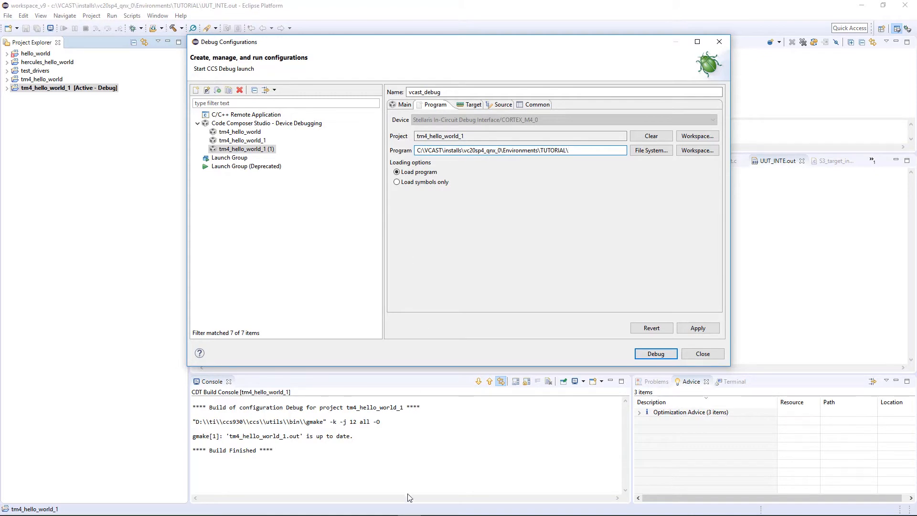
click(655, 354)
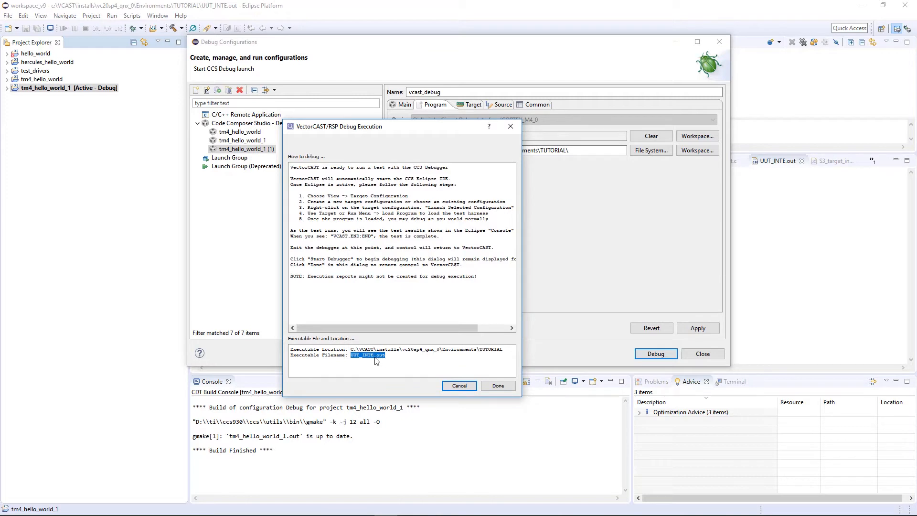
click(497, 385)
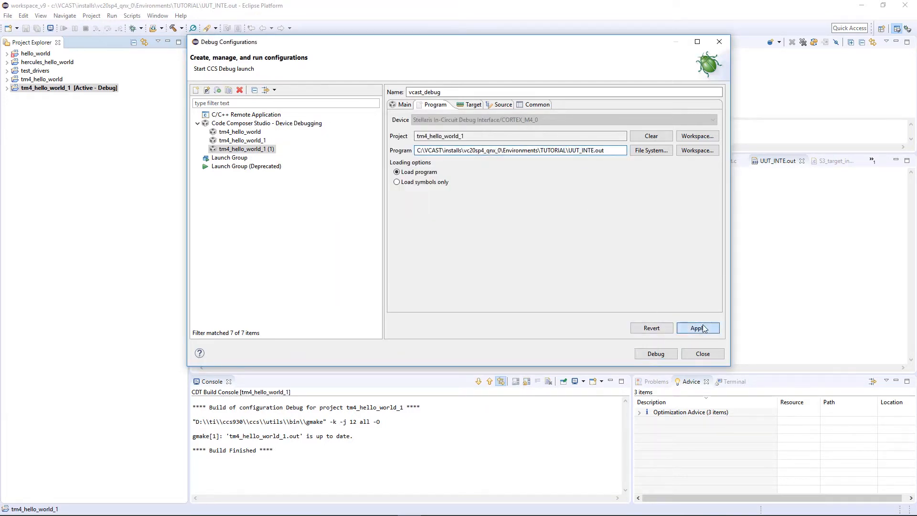
click(698, 328)
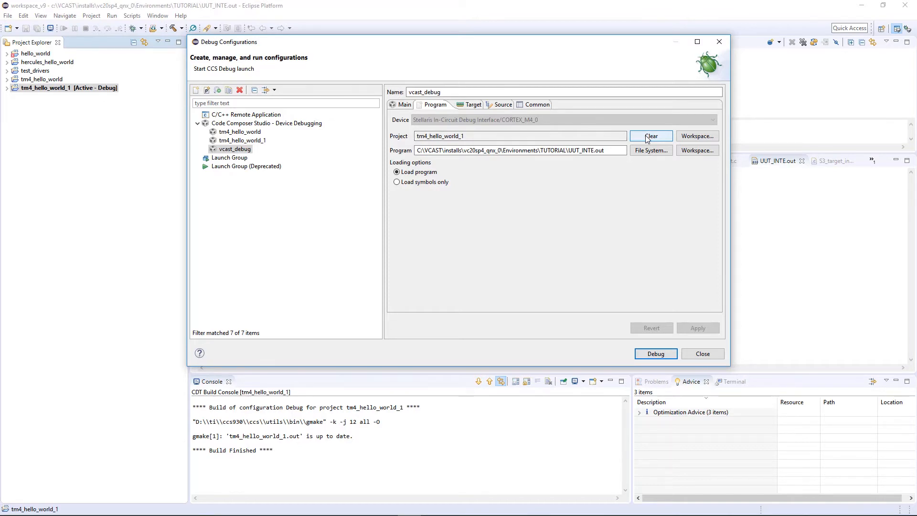
Step: Clear the Project field of vcast_debug and launch debugging, halting in main
click(650, 136)
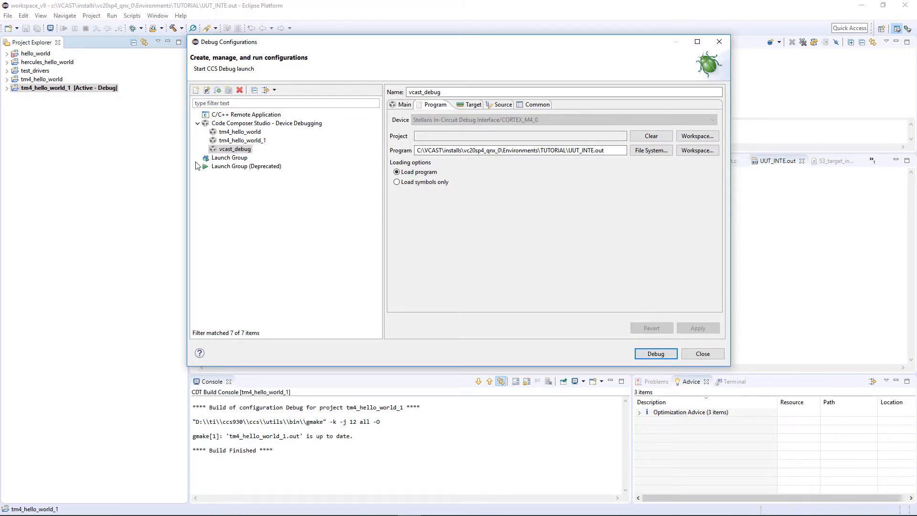
click(235, 149)
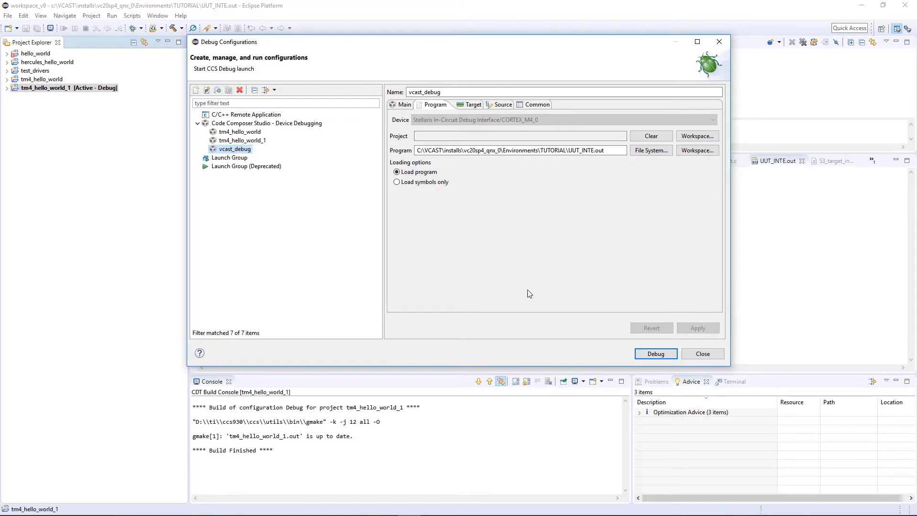
click(655, 353)
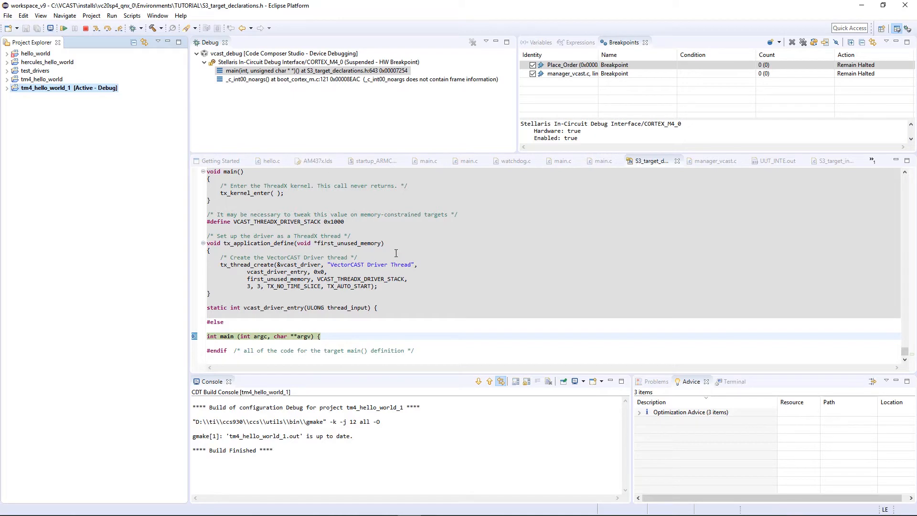
mouse_move(239, 94)
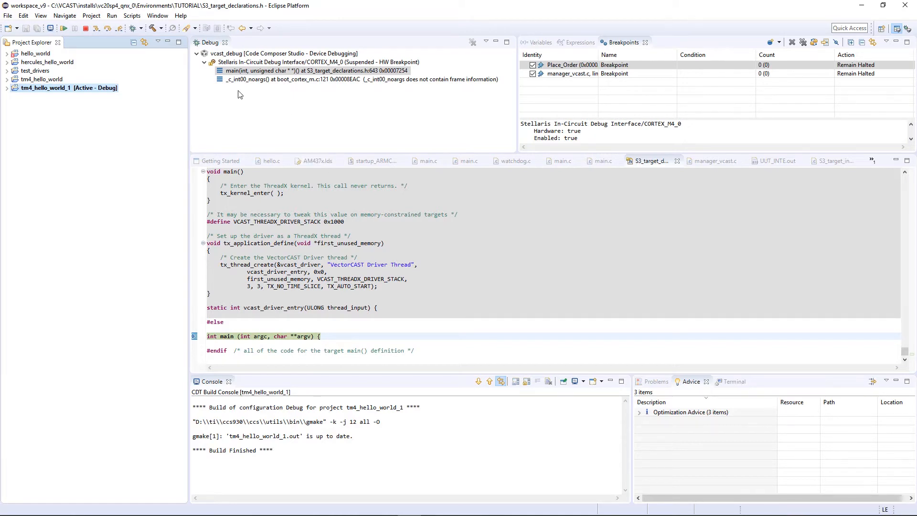
Step: Remove all breakpoints from the Breakpoints view, confirming the removal
click(314, 71)
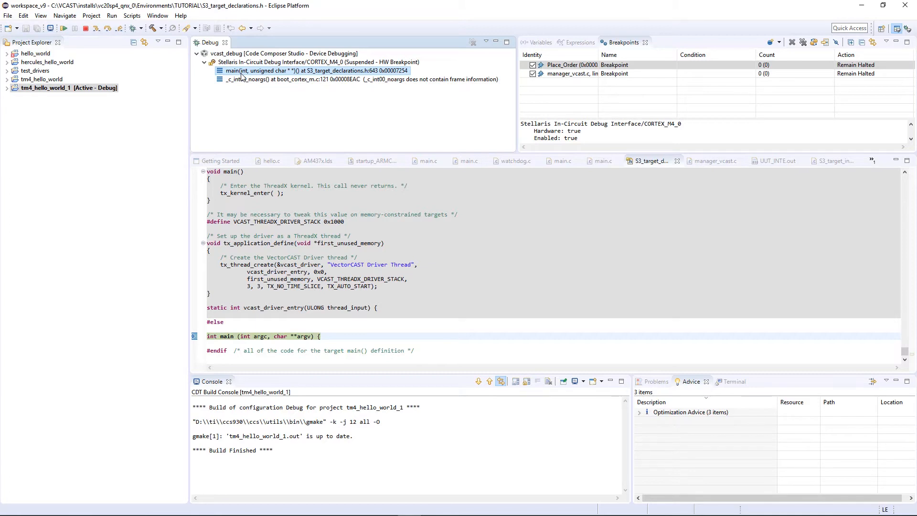
right_click(585, 64)
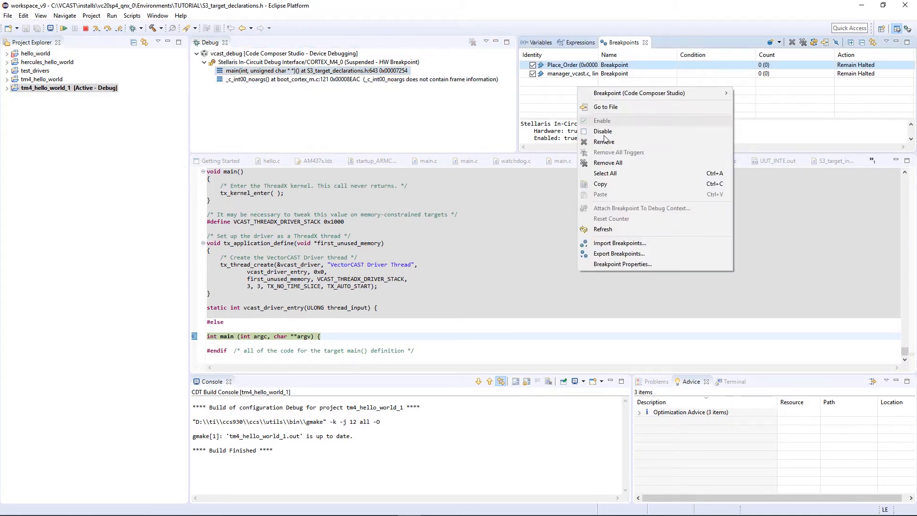
click(607, 163)
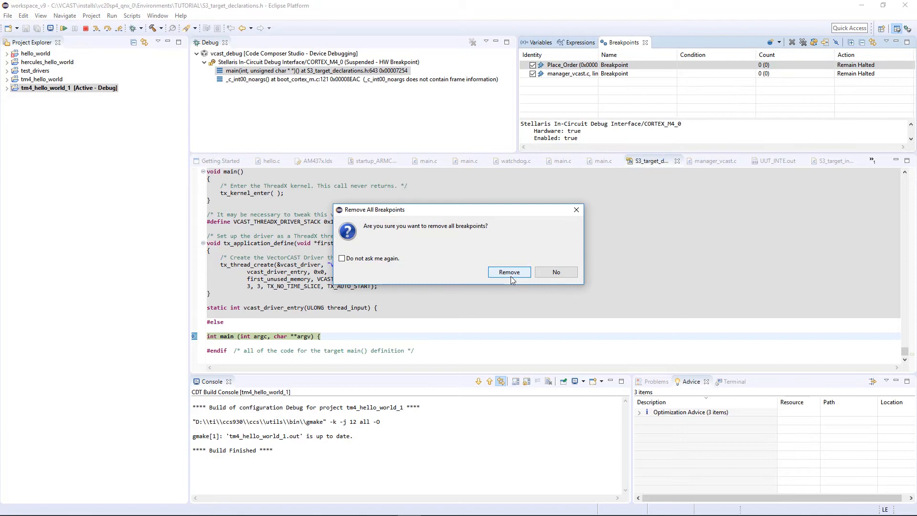
click(508, 272)
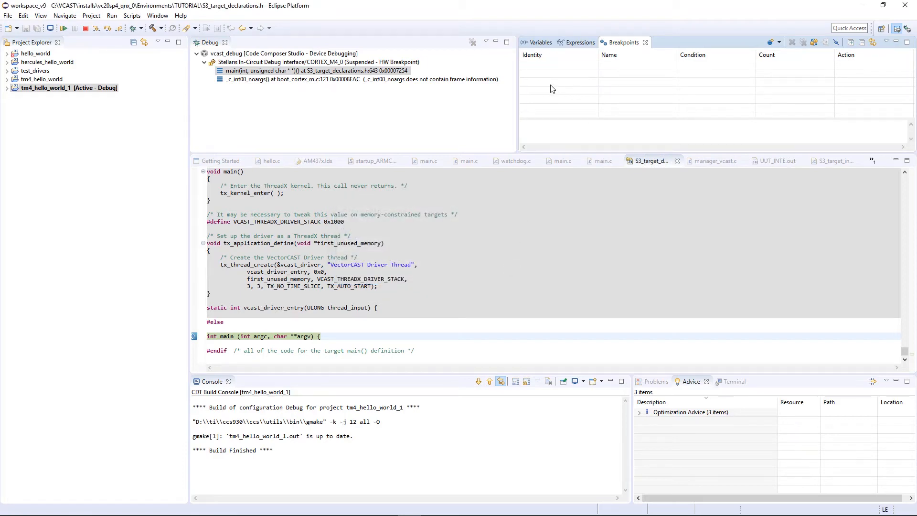
mouse_move(560, 85)
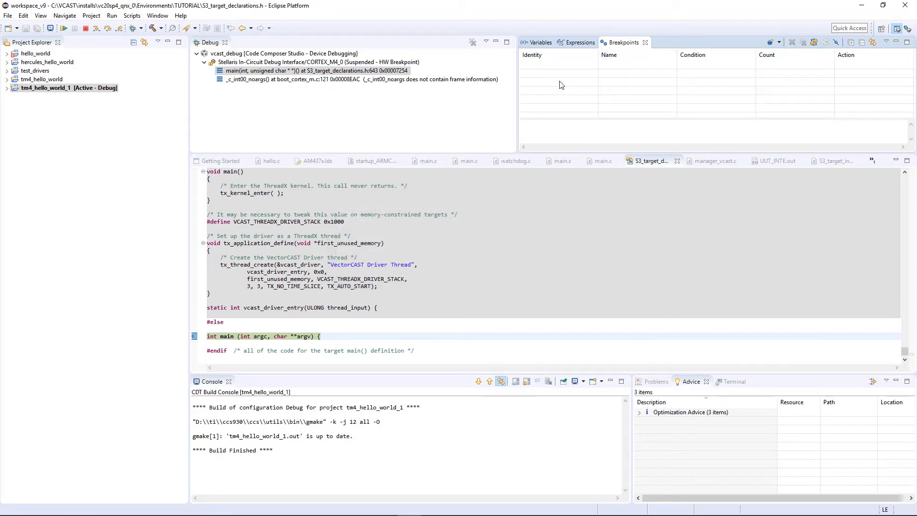
Step: Add a Code Composer Studio breakpoint at location Place_Order
right_click(560, 85)
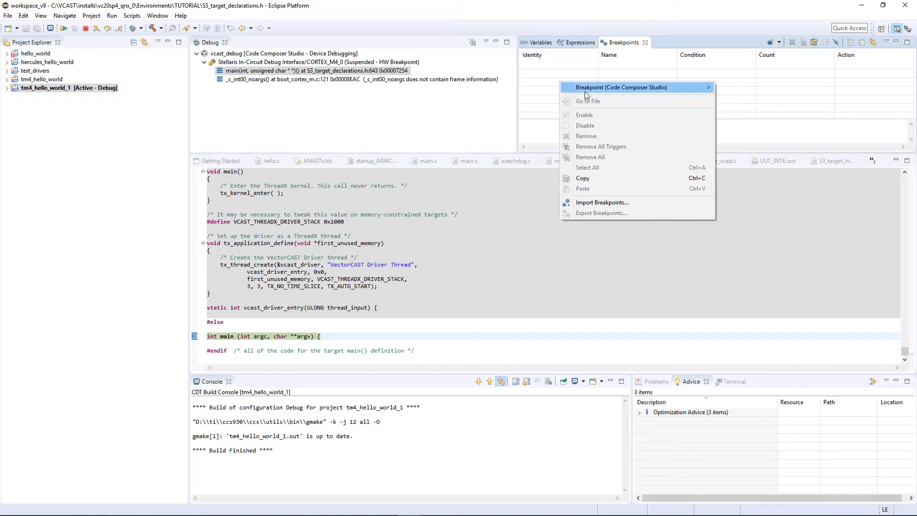
mouse_move(621, 87)
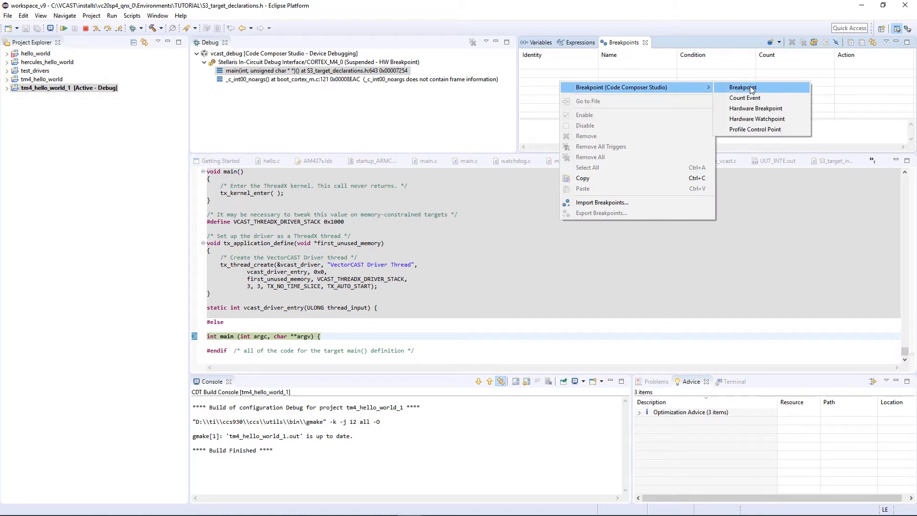
click(742, 87)
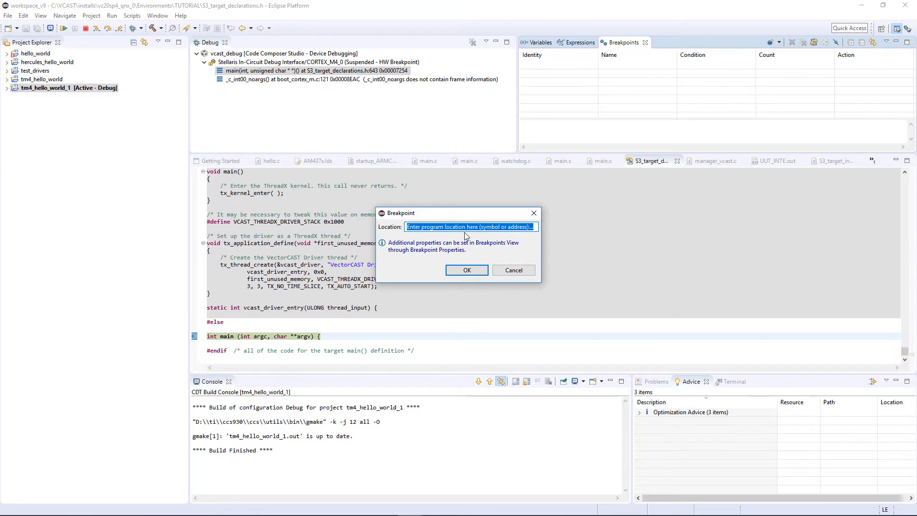
text(Place_Order)
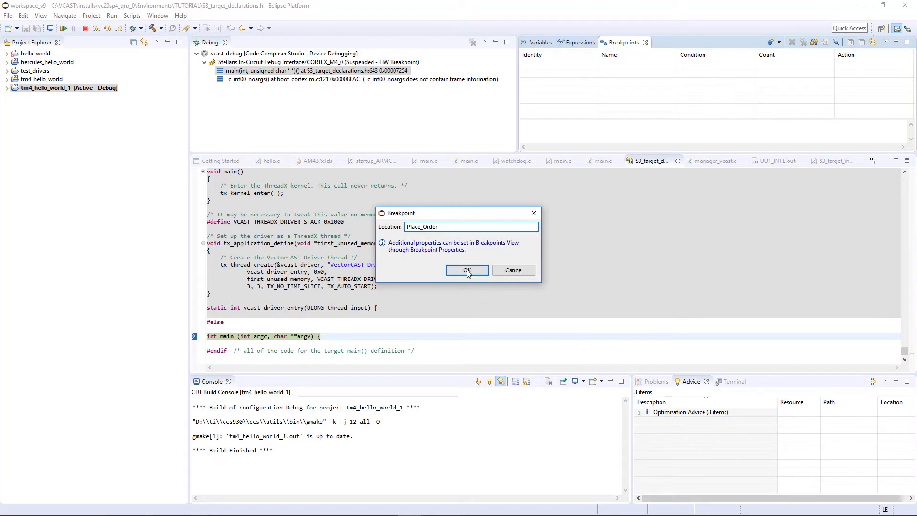
click(466, 270)
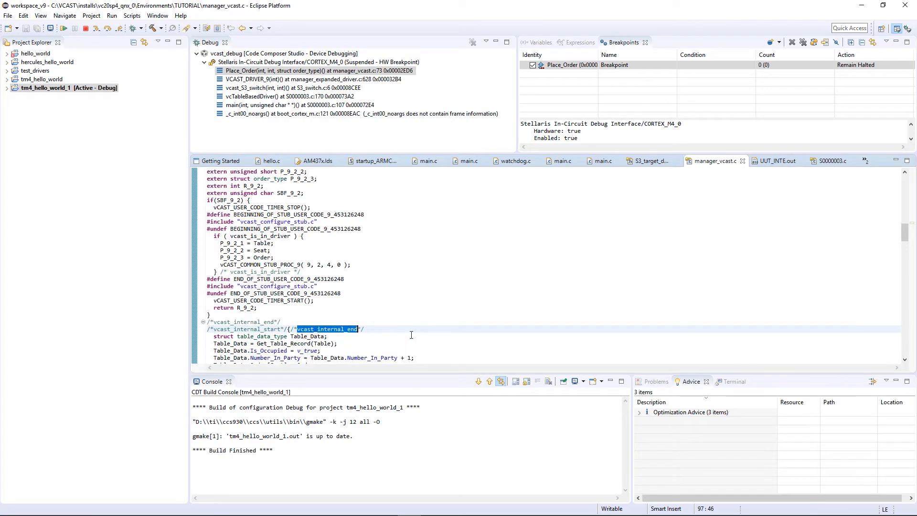
Step: Set a breakpoint on the Table_Data = Get_Table_Record(Table) line in manager_vcast.c
scroll(down, 3)
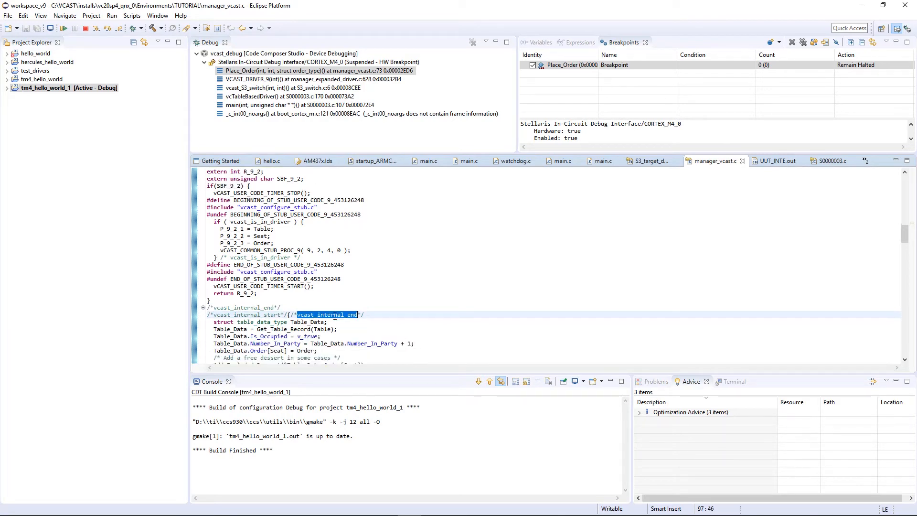
scroll(down, 3)
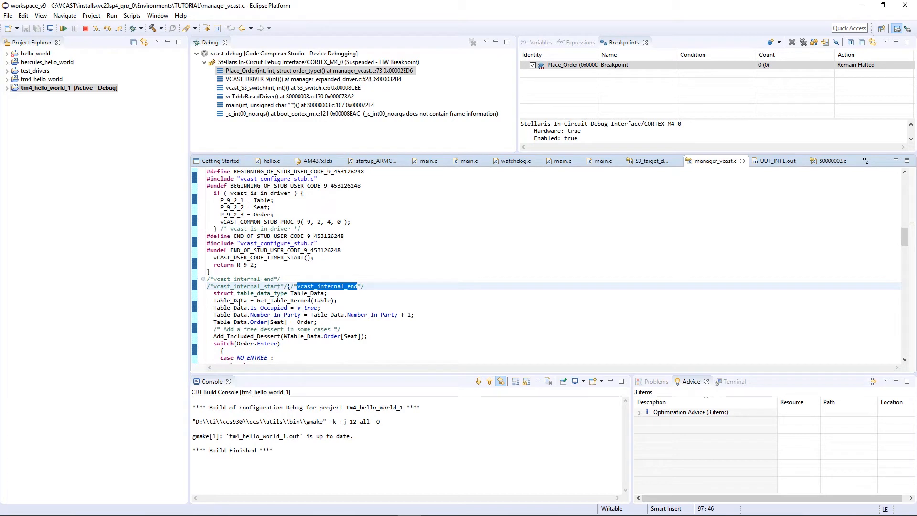
mouse_move(240, 300)
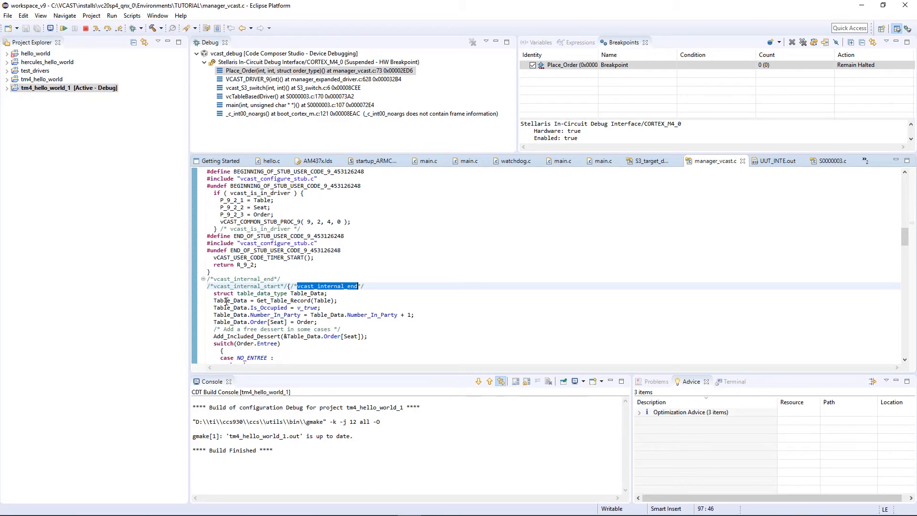
click(242, 300)
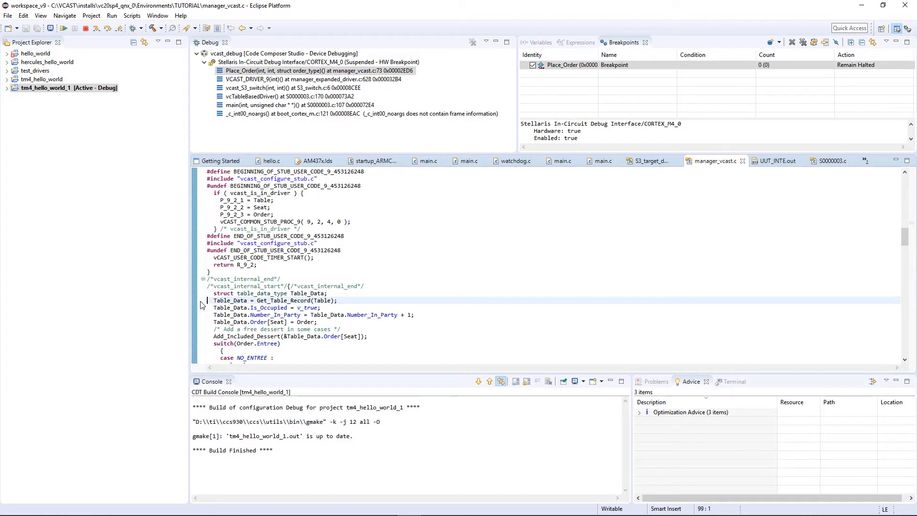
double_click(195, 300)
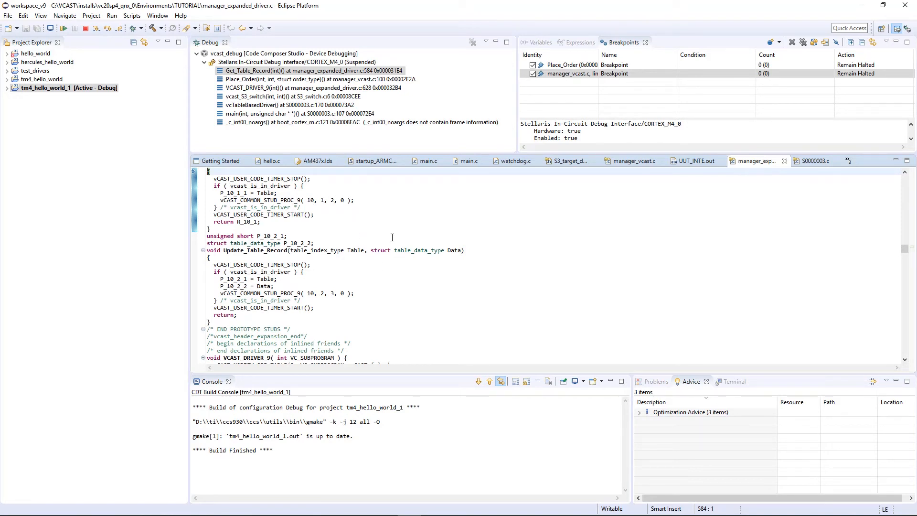
mouse_move(414, 299)
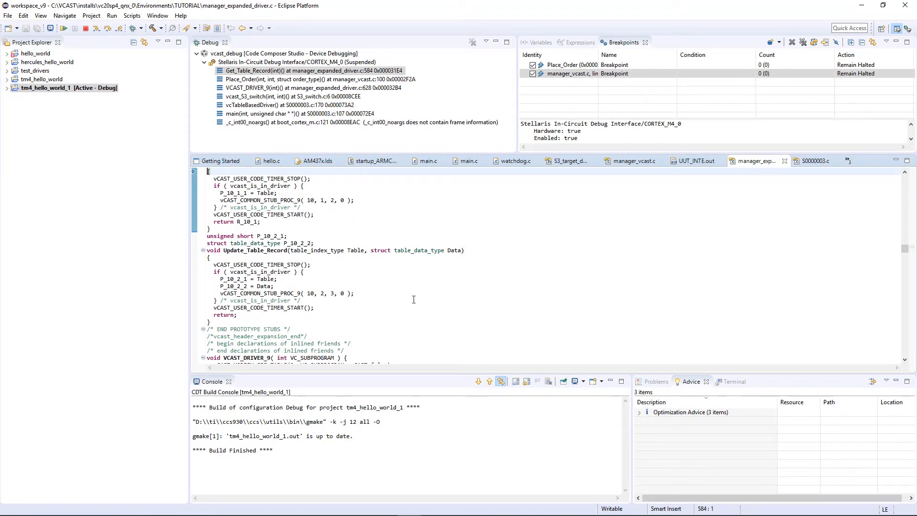
mouse_move(432, 305)
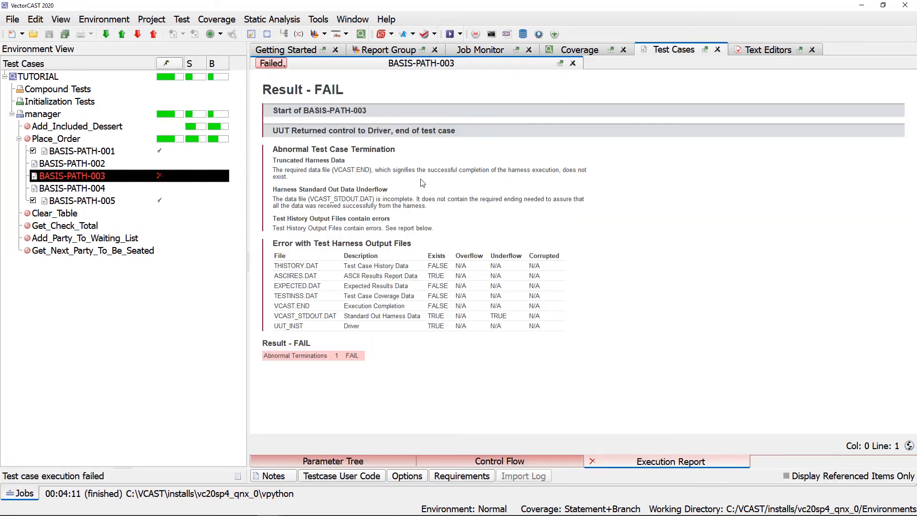
Step: Execute BASIS-PATH-003 again with debug and without coverage
right_click(72, 176)
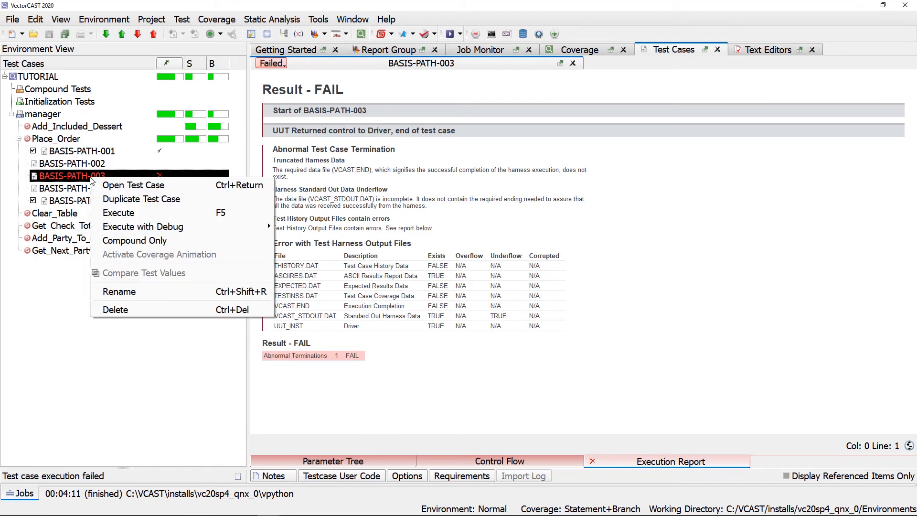
mouse_move(118, 212)
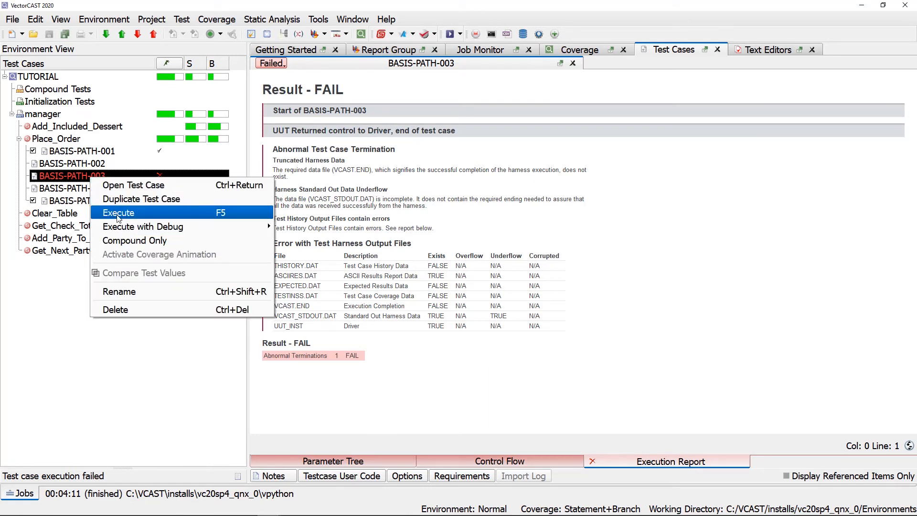
mouse_move(143, 227)
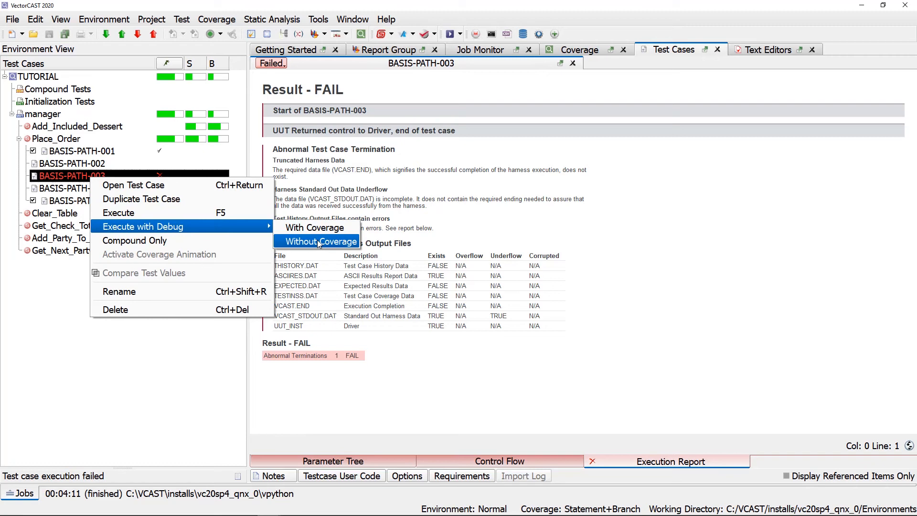
click(320, 241)
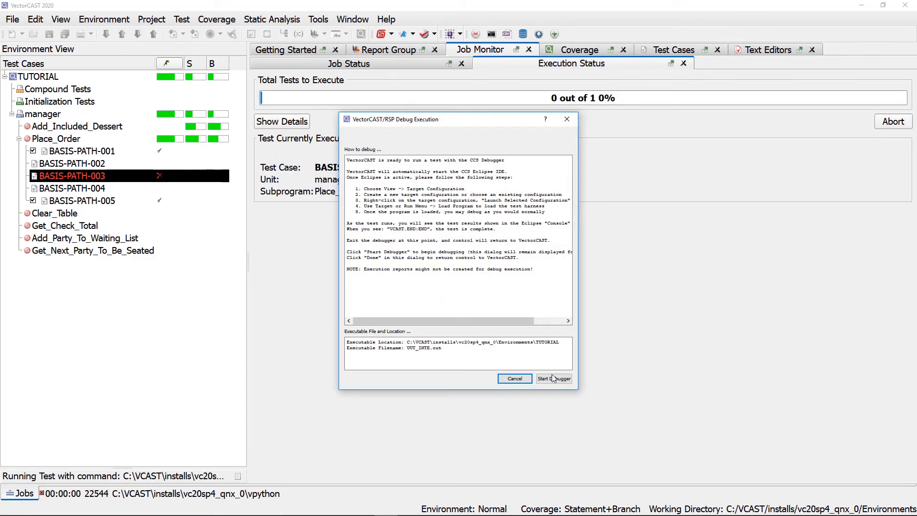
Step: Start the debugger from the VectorCAST/RSP Debug Execution dialog for the BASIS-PATH-003 run
click(553, 378)
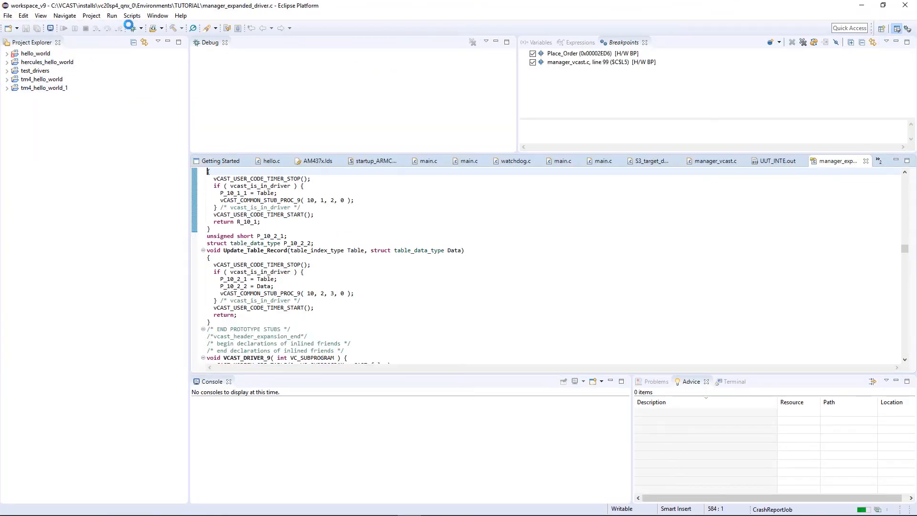
Step: Select the vcast_debug configuration loading UUT_INTE.out and start debugging it
click(139, 28)
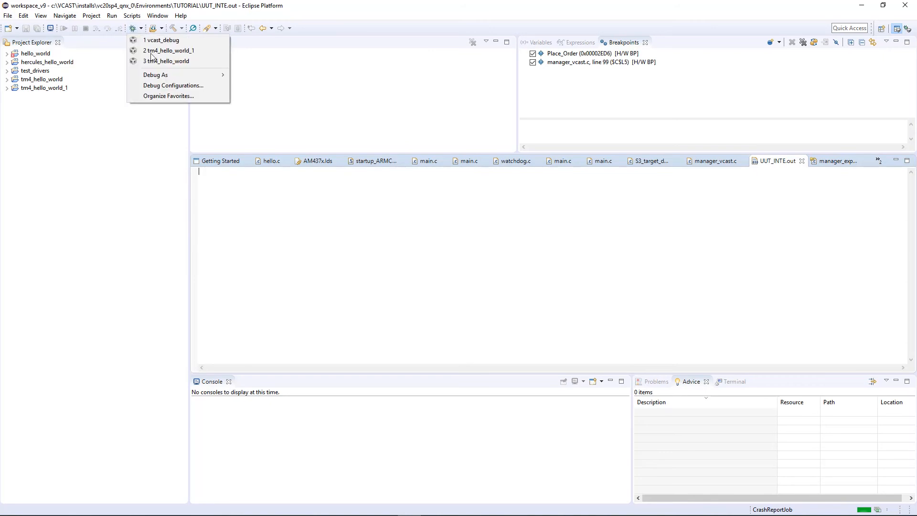
click(173, 85)
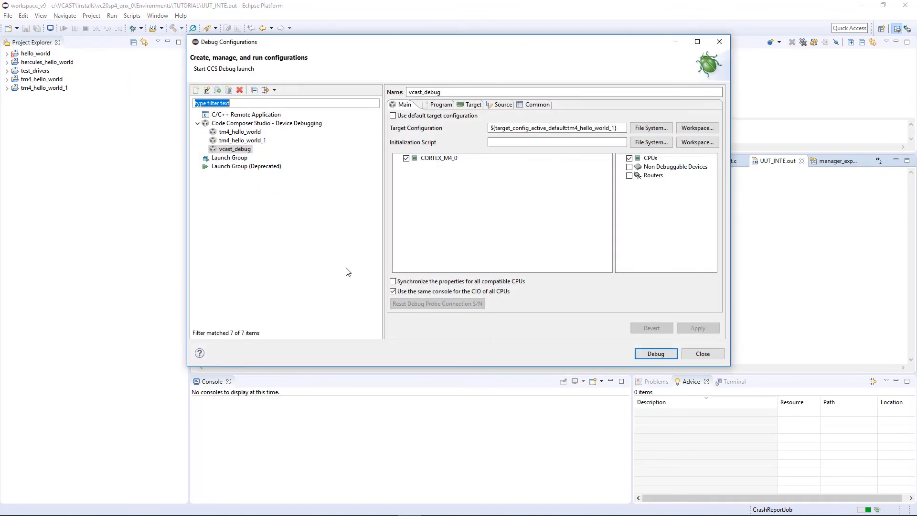
click(235, 149)
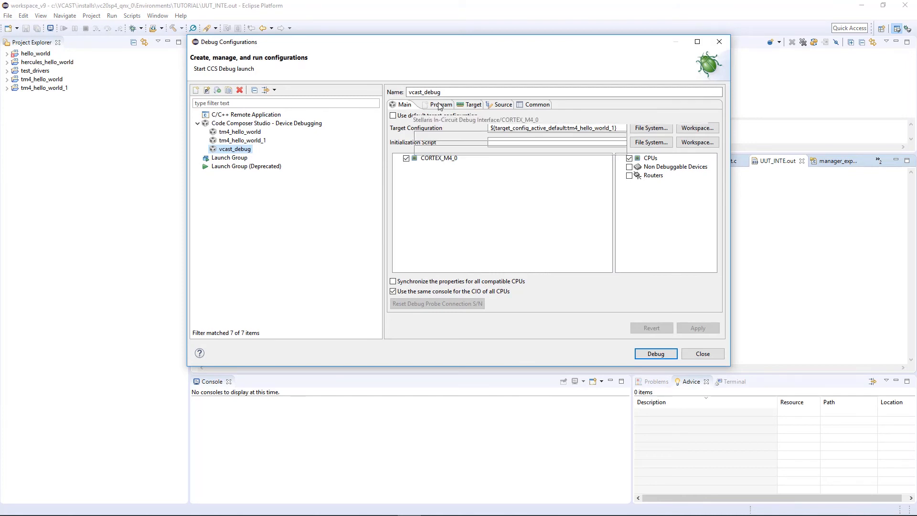
click(437, 105)
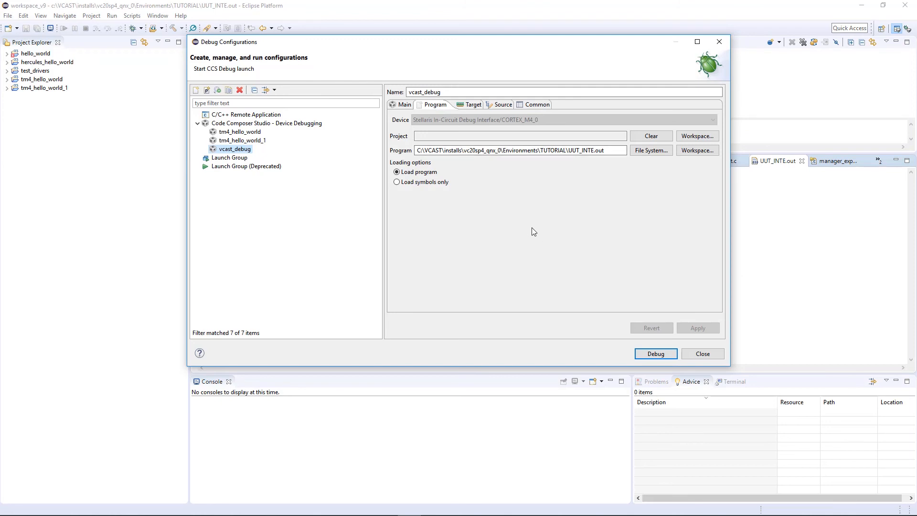
click(583, 150)
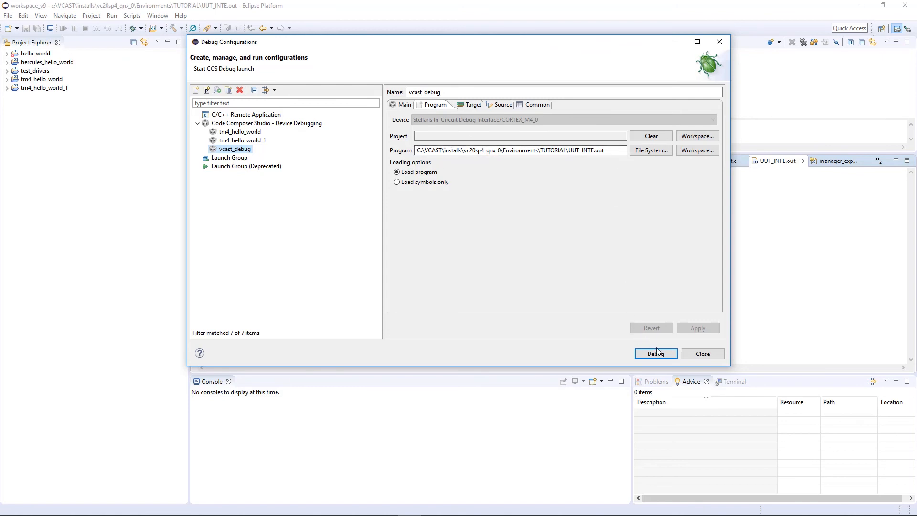
click(655, 353)
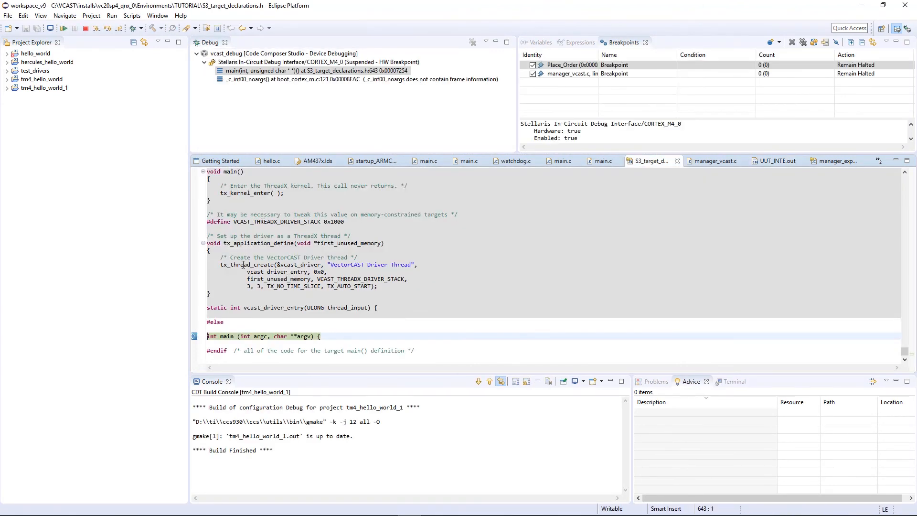
mouse_move(58, 46)
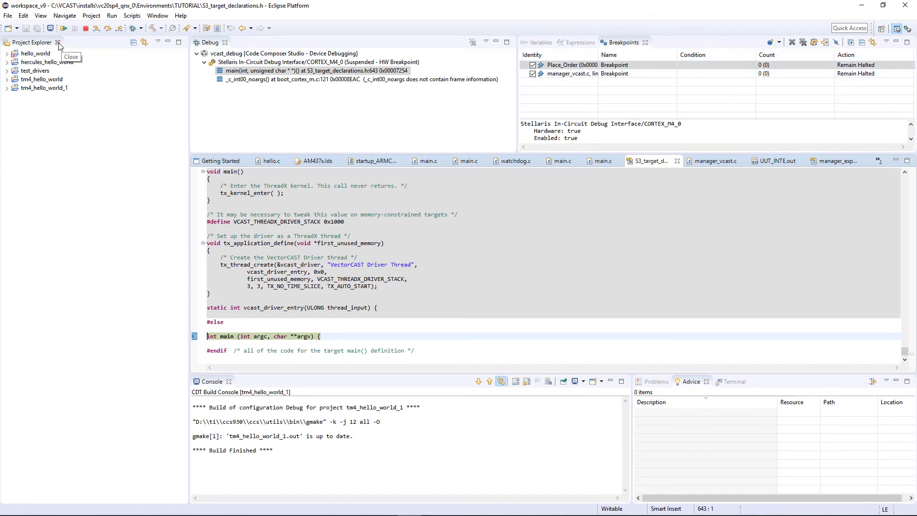
mouse_move(64, 34)
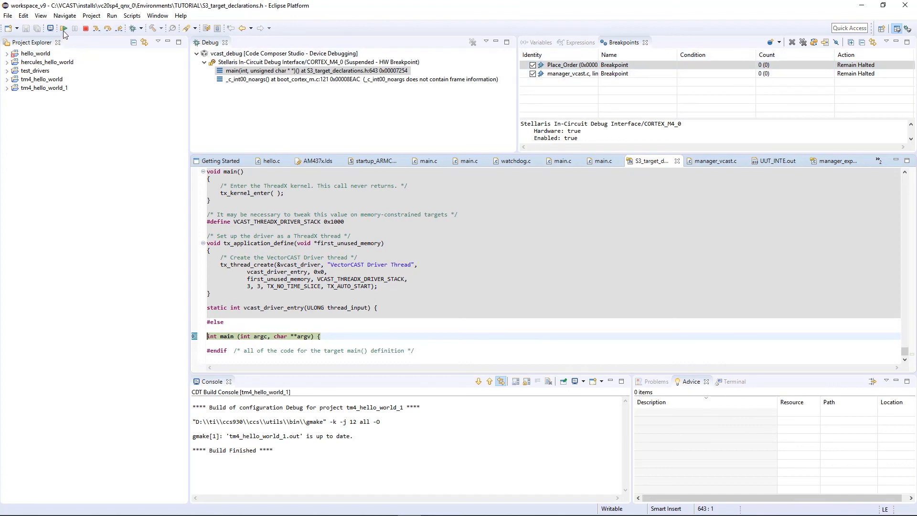